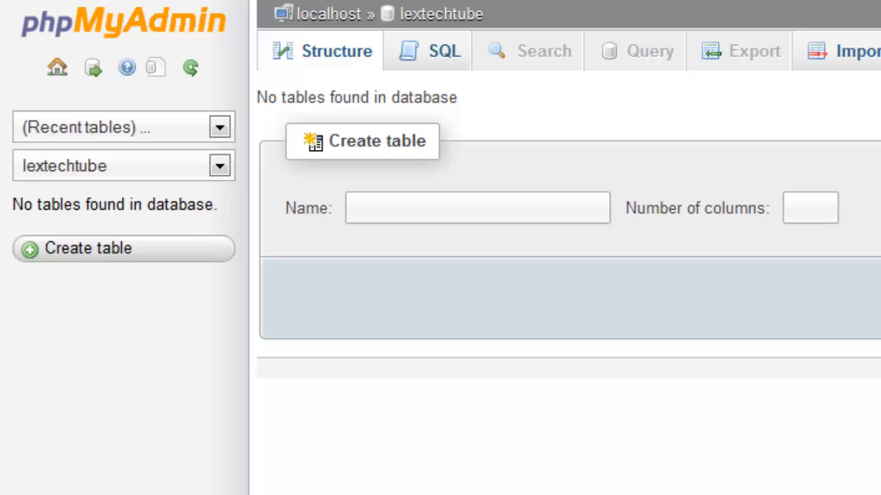
Step: Name the new table 'statistics' and give it 2 columns
left_click(476, 208)
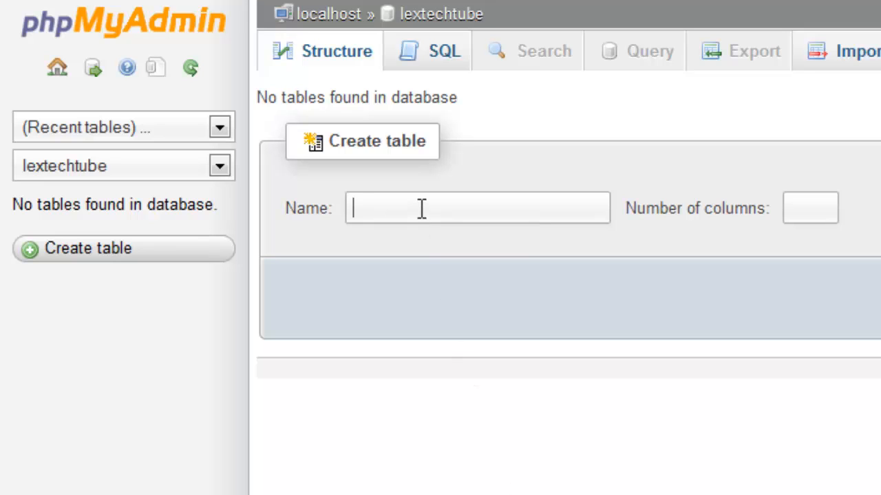
type("statistics")
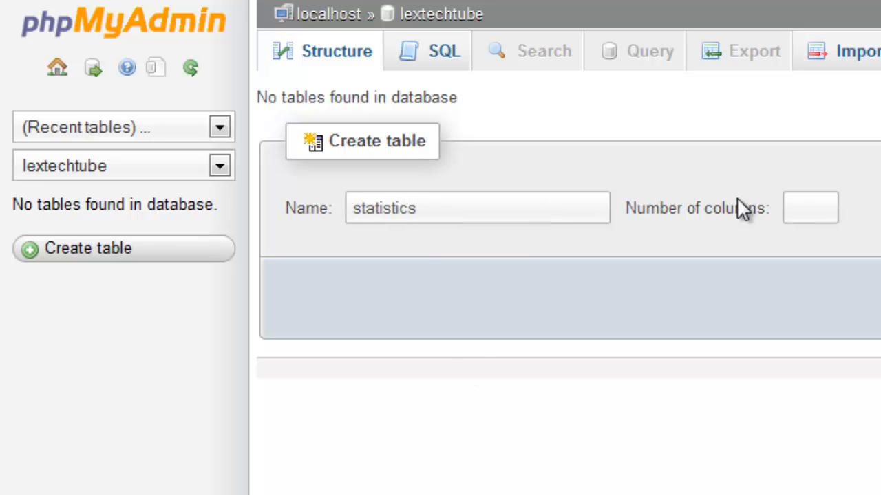
type("2")
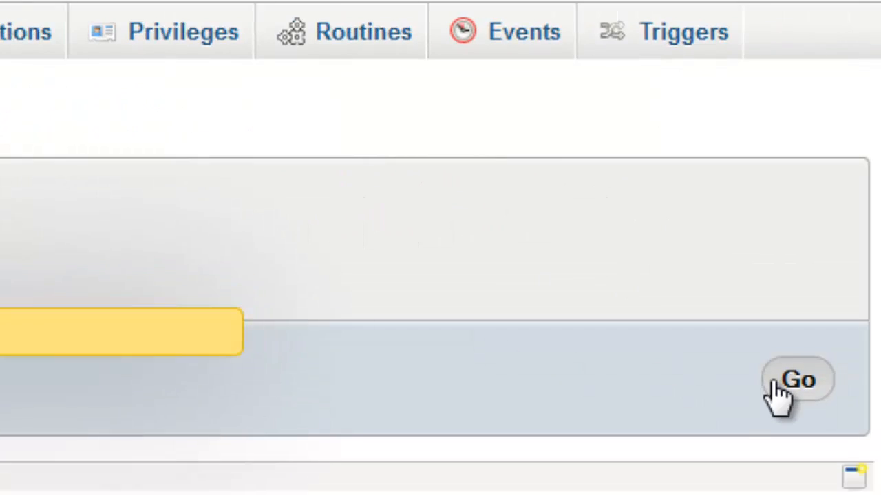
Step: Define a name VARCHAR(255) column and a value INT(255) column and save the table
left_click(796, 380)
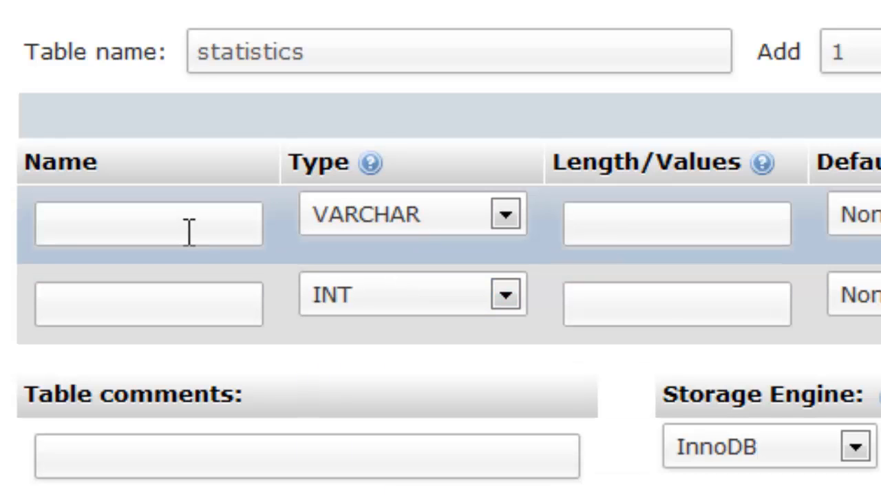
type("name")
type("25")
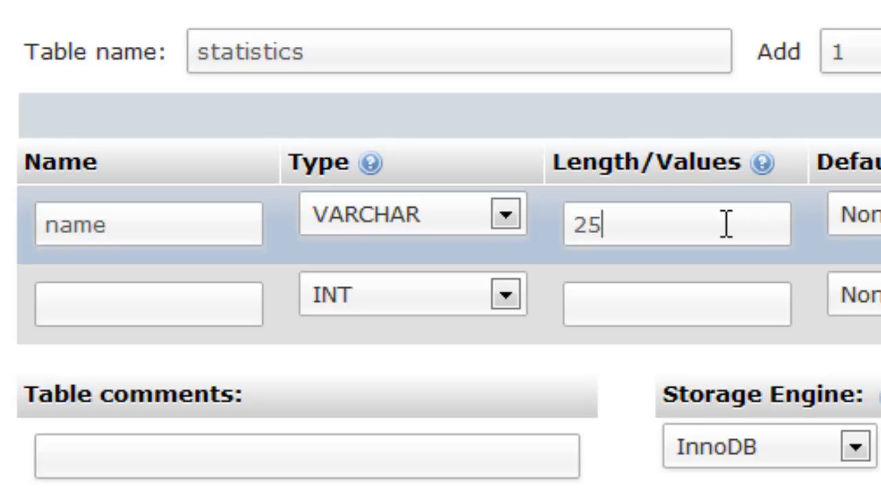
type("v")
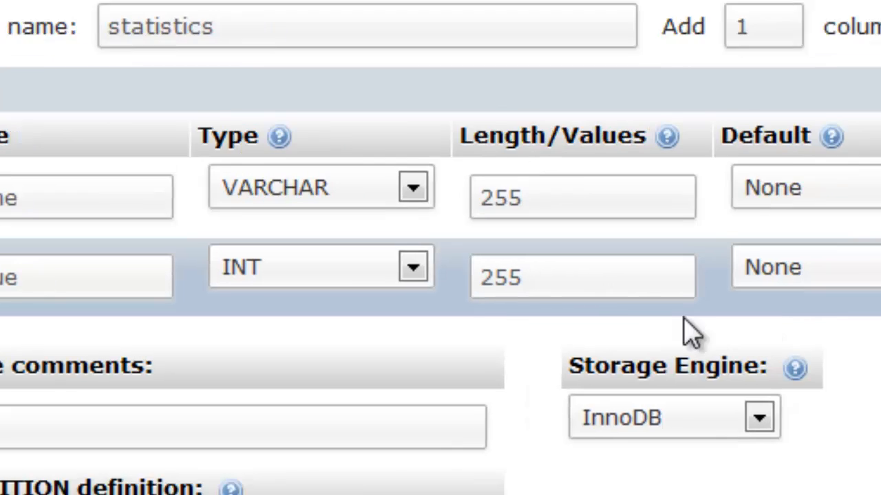
scroll("down", 3)
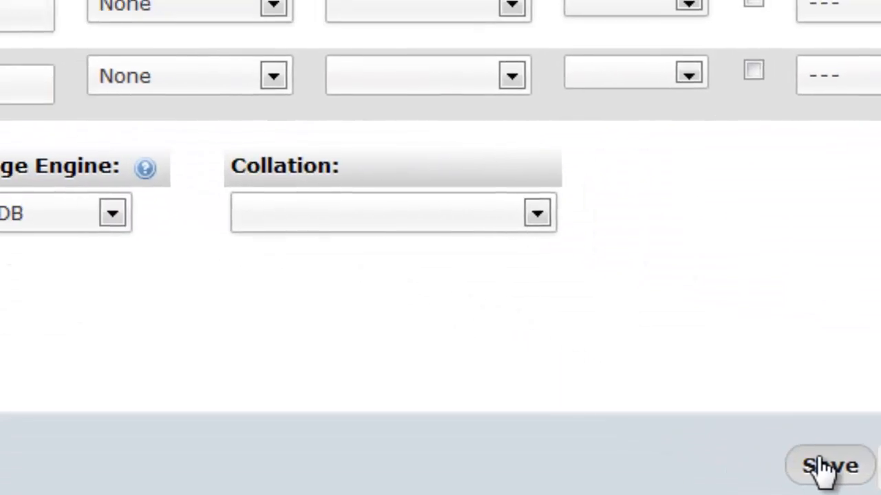
left_click(828, 465)
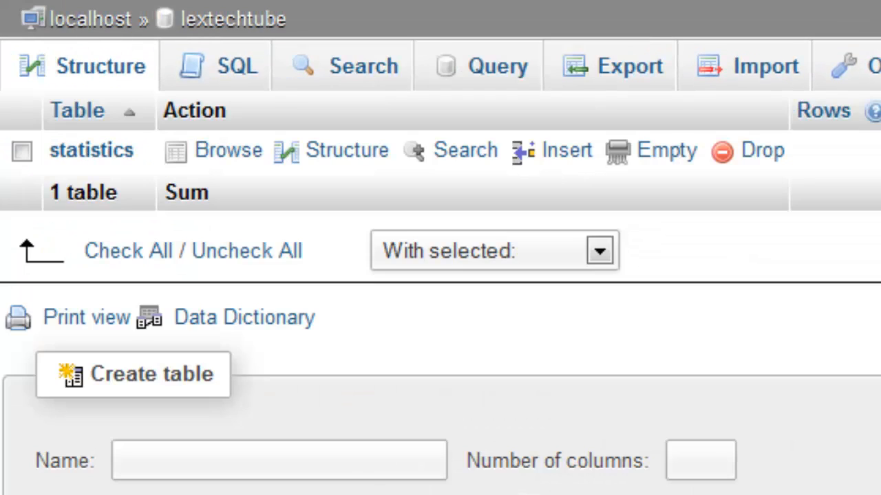
mouse_move(227, 150)
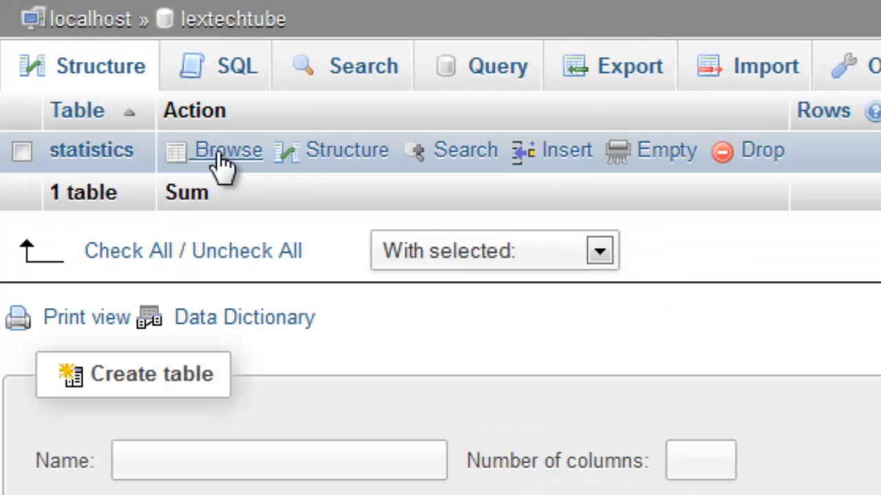
Step: Browse the statistics table and set the name column as its primary key
left_click(227, 150)
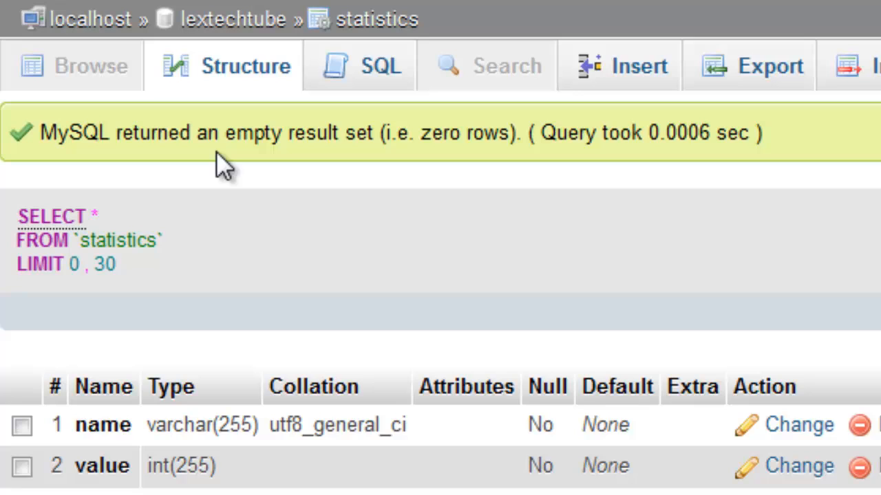
scroll("down", 3)
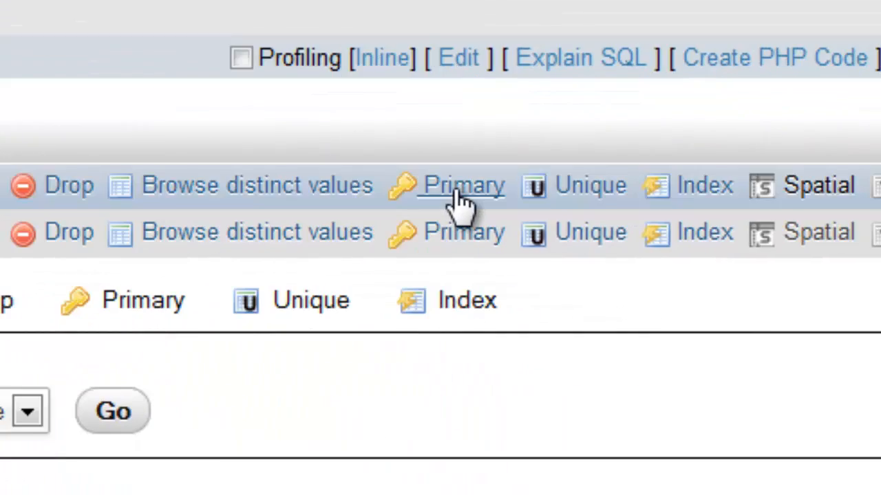
left_click(462, 185)
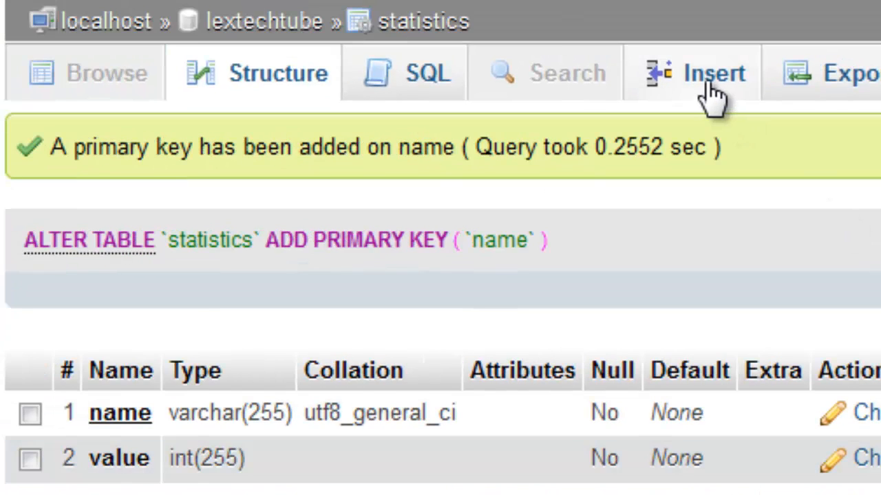
Step: Insert a row with name 'hits' and value 0 into statistics
left_click(694, 75)
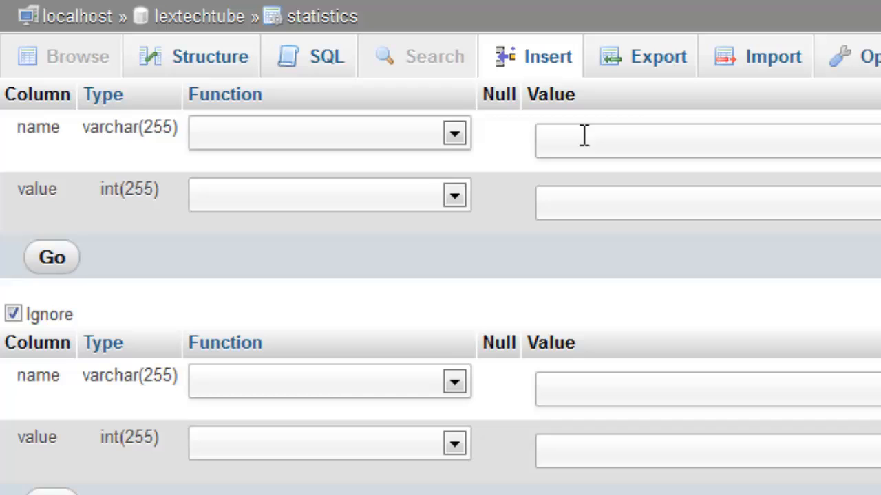
type("hits")
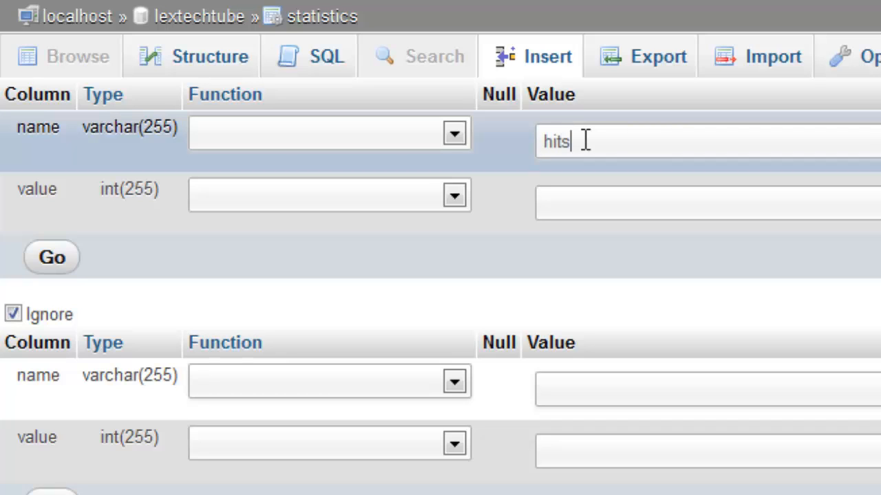
left_click(702, 202)
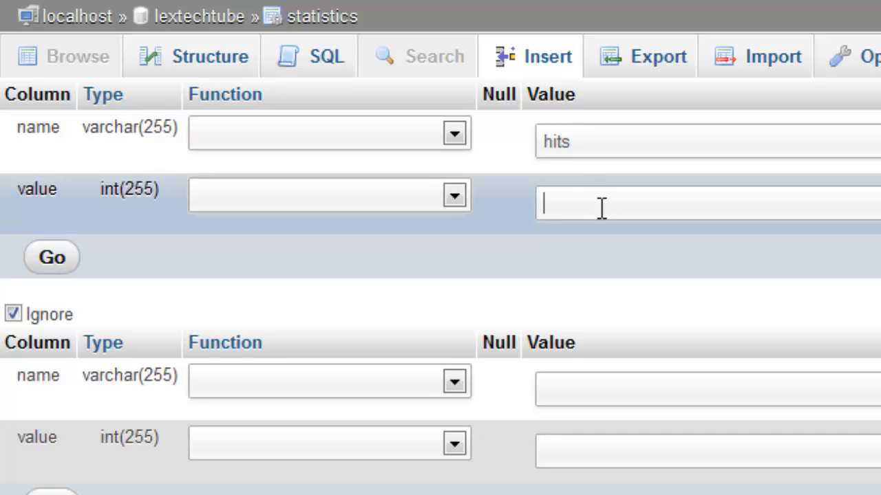
type("0")
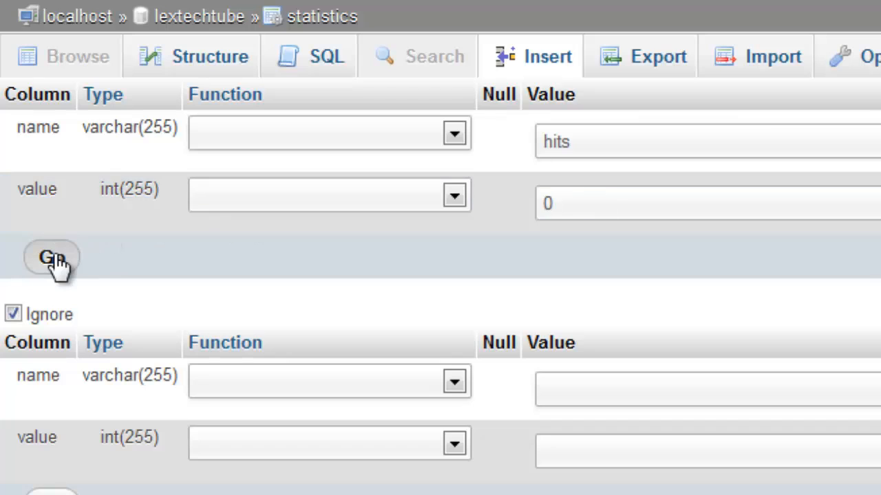
left_click(53, 259)
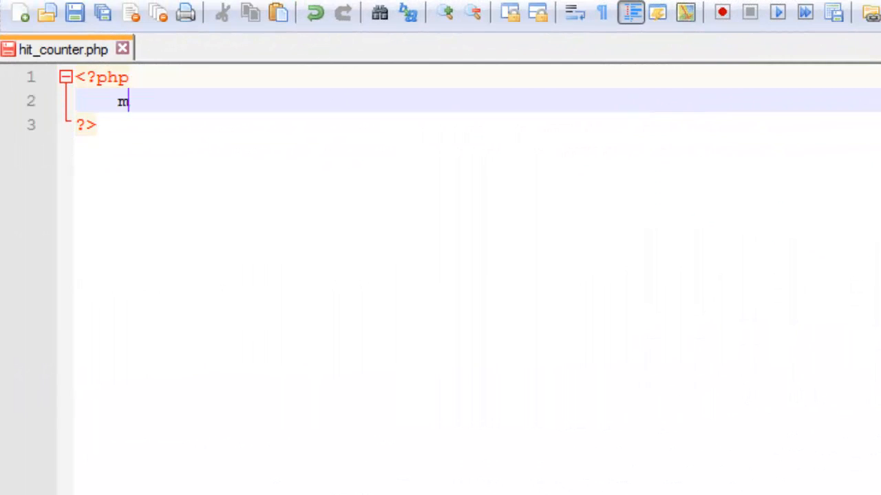
Step: Connect to localhost with username and password and select the lextechtube database
type("ysql_connect")
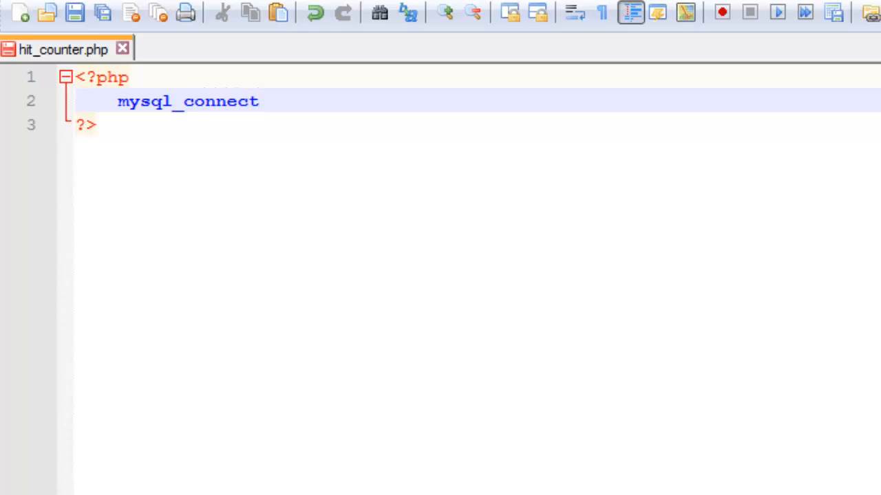
type("(\"localhos")
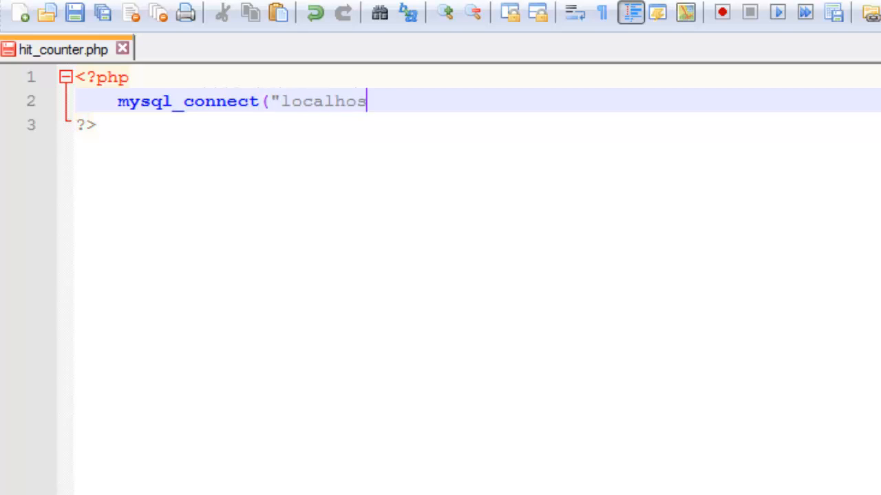
type("t\", \"usern")
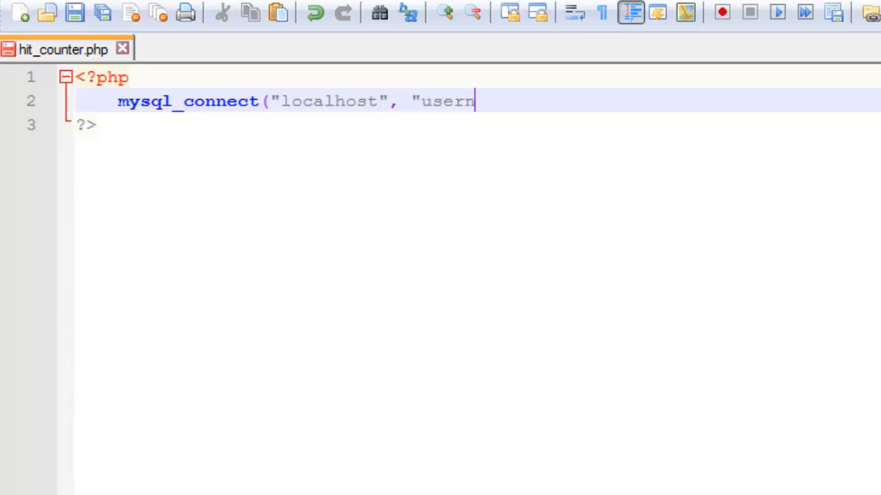
type("ame\", \"password\");")
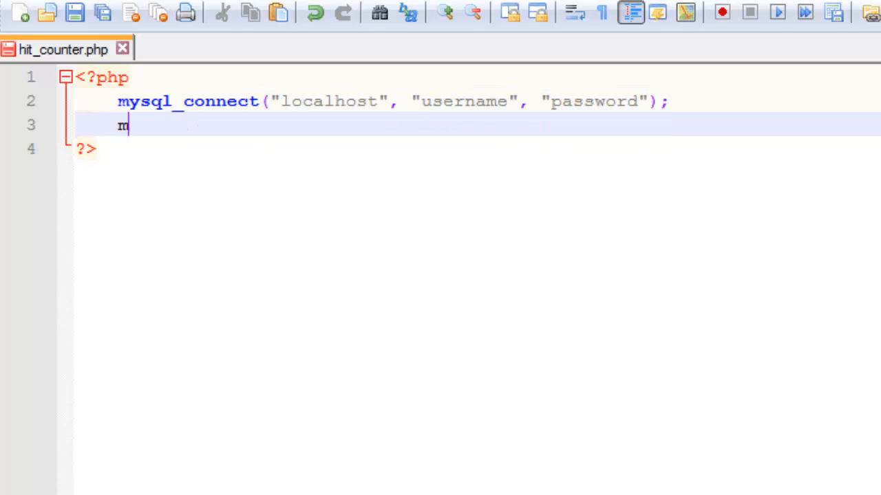
type("ysql_select_")
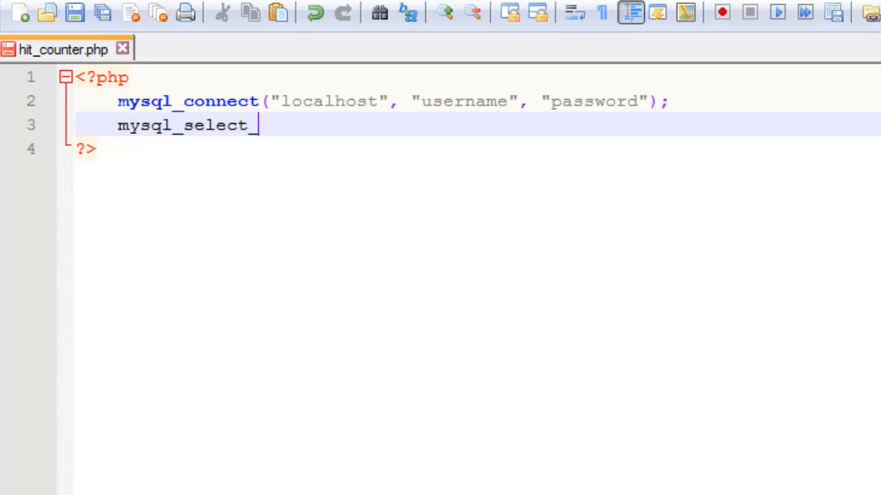
type("db(\"")
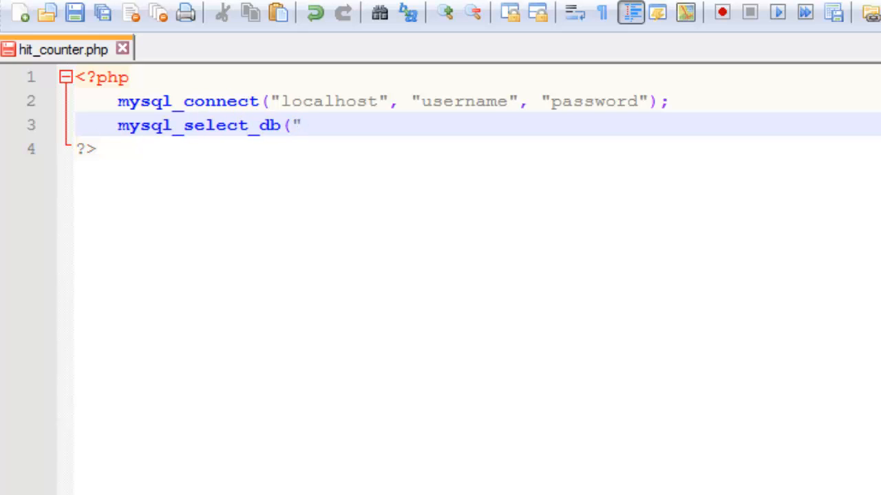
type("lextechtube\");")
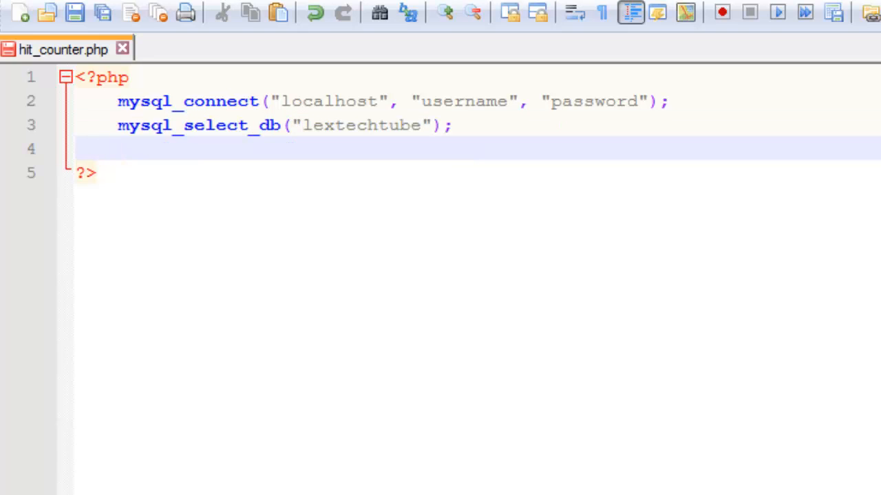
Step: Add mysql_query("UPDATE statistics SET value=value+1 WHERE name='hits'")
type("mysql_qu")
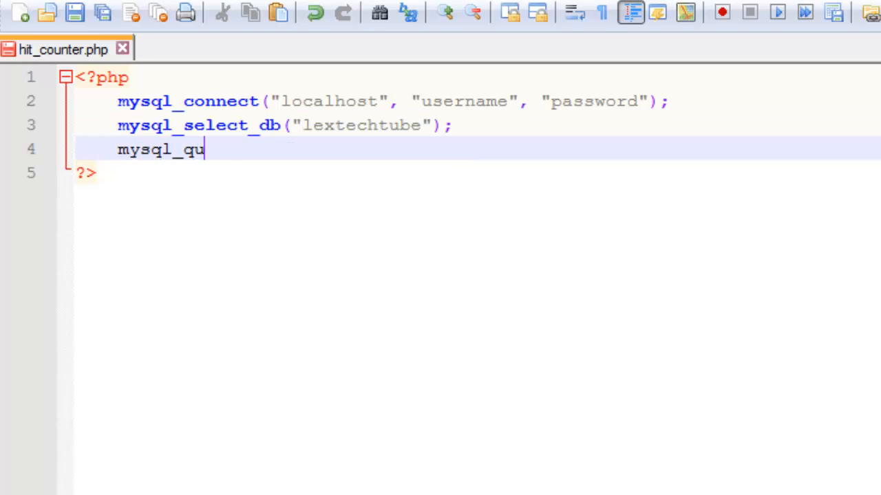
type("ery(\"UPDATE stat")
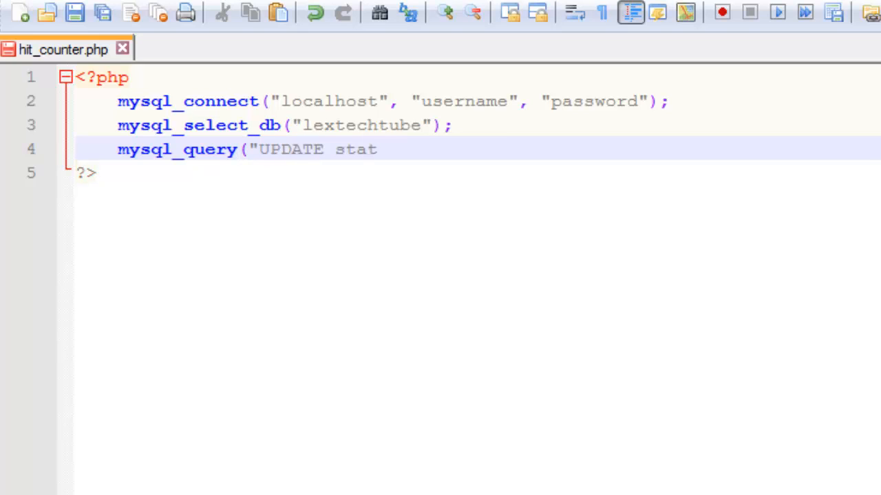
type("istics SE")
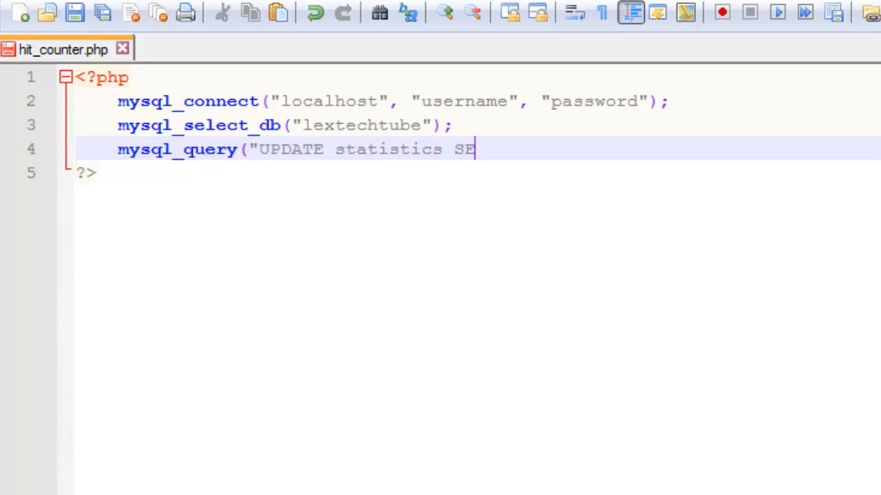
type("T value=value")
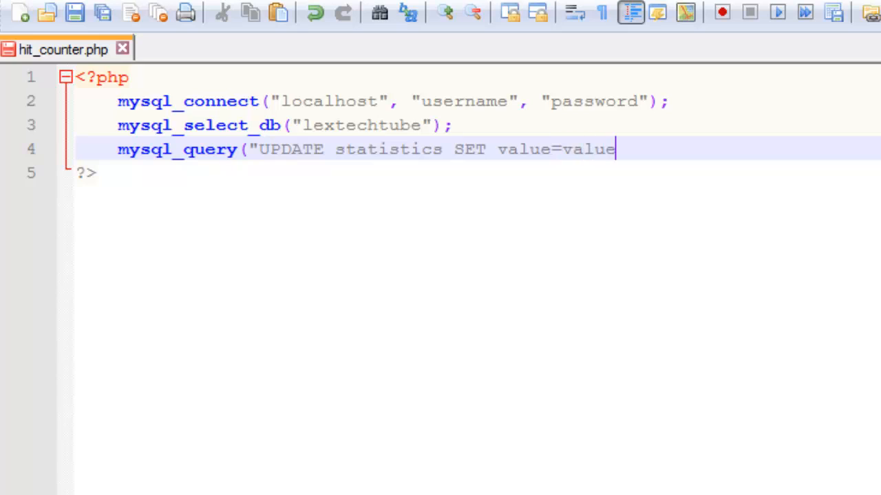
type("+1")
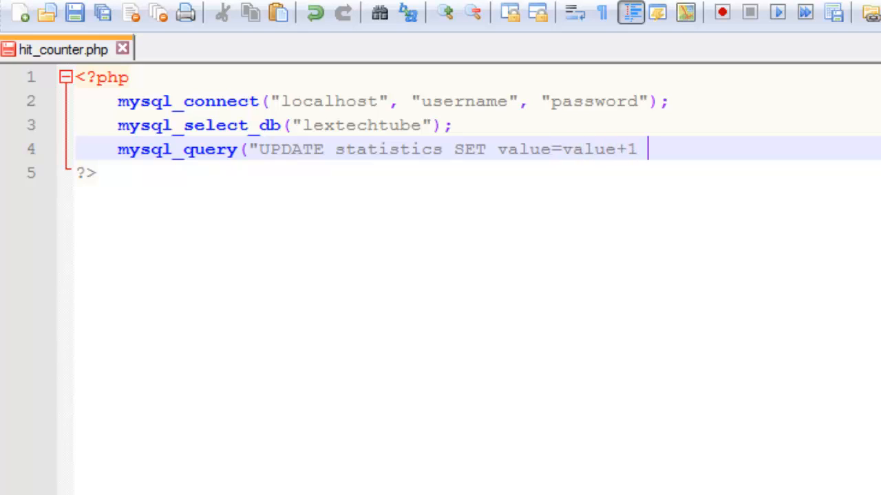
type("WHERE name='")
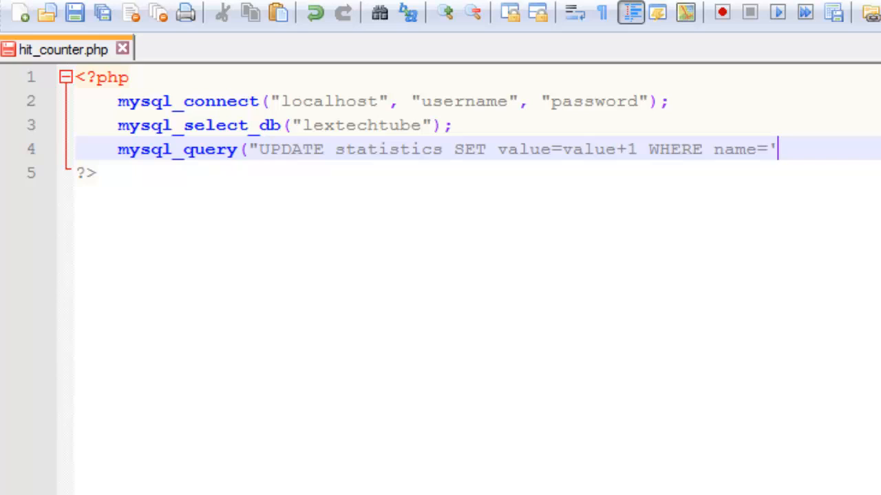
type("hits'\");")
type("$result")
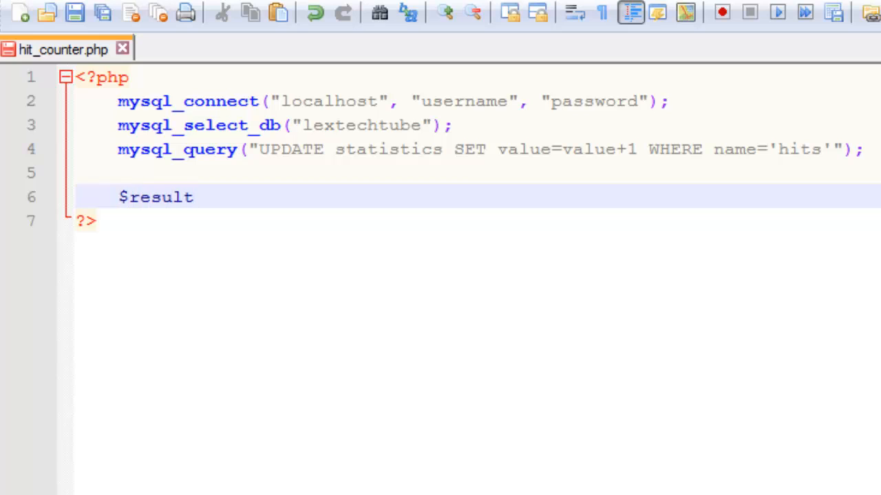
Step: Assign $result = mysql_query("SELECT * FROM statistics WHERE name='hits'");
type("= mysql_")
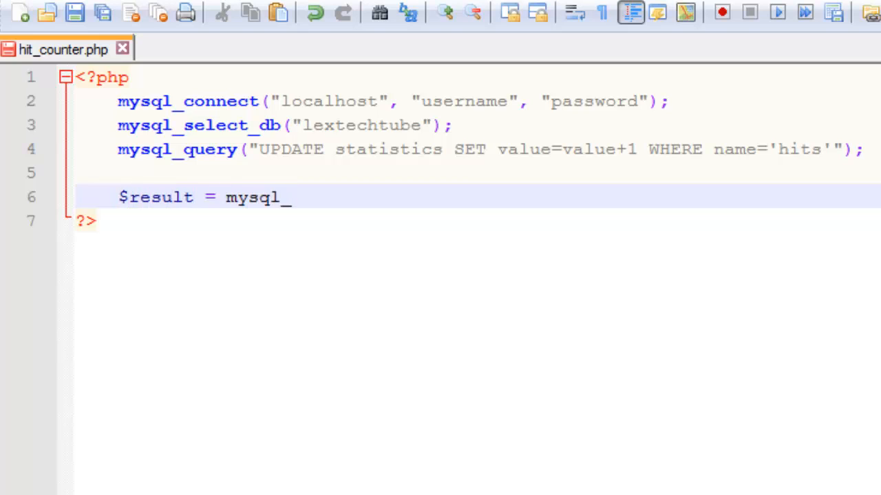
type("query(\"S")
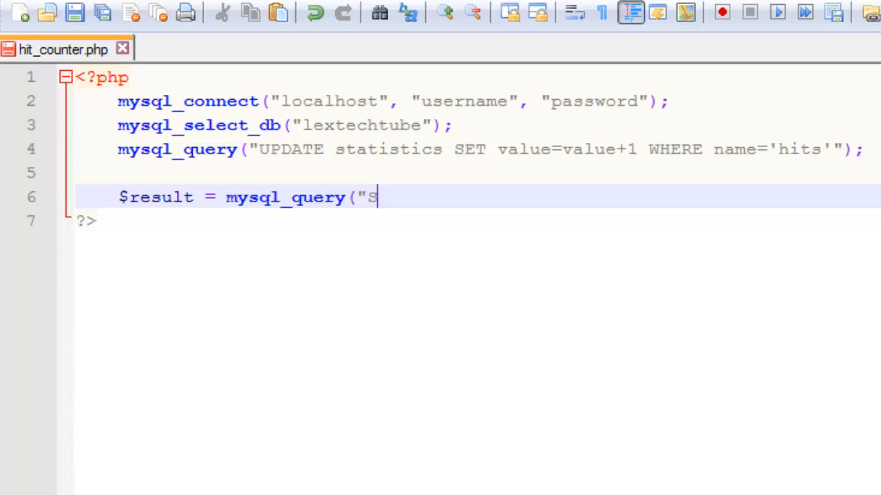
type("ELECT * FROM")
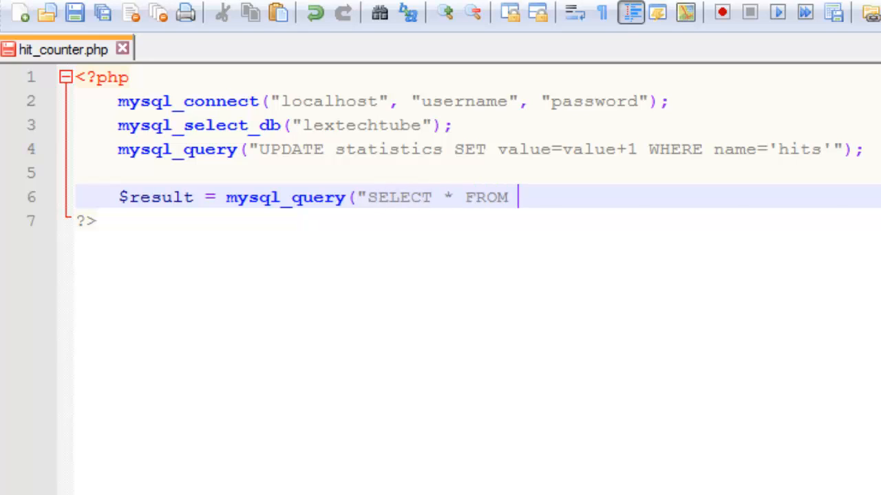
type("statistics W")
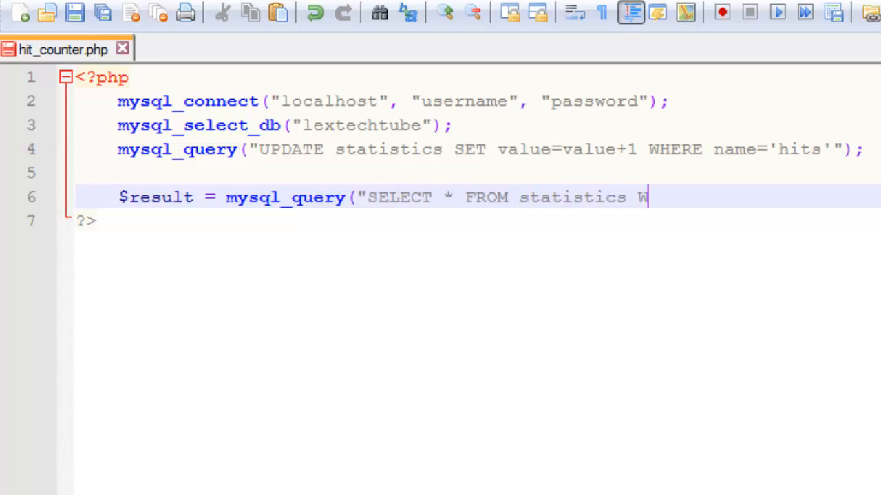
type("HERE name")
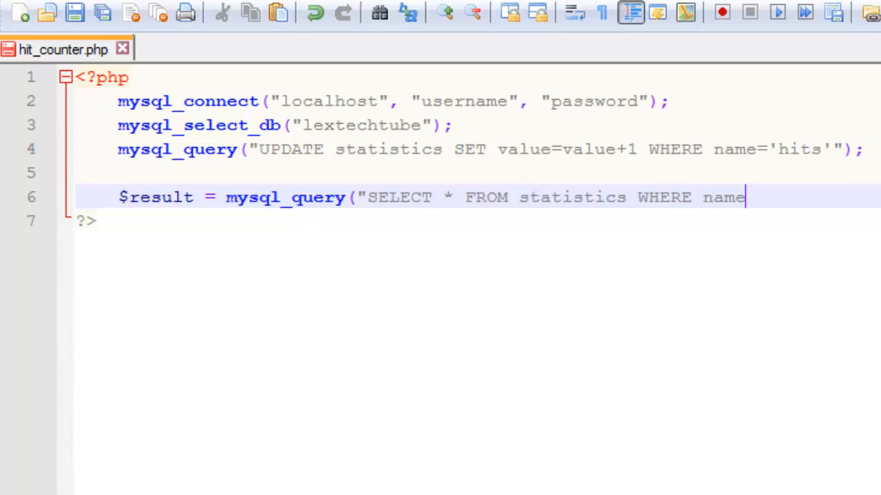
type("='hits'\")")
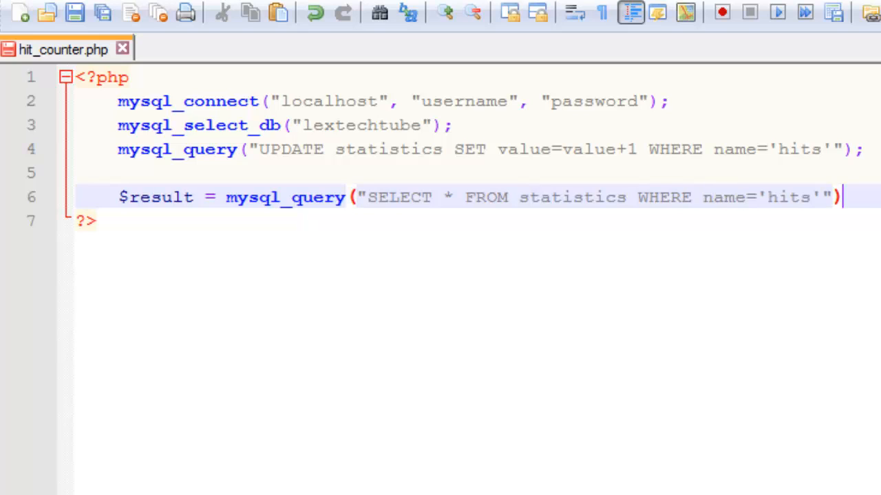
type(";")
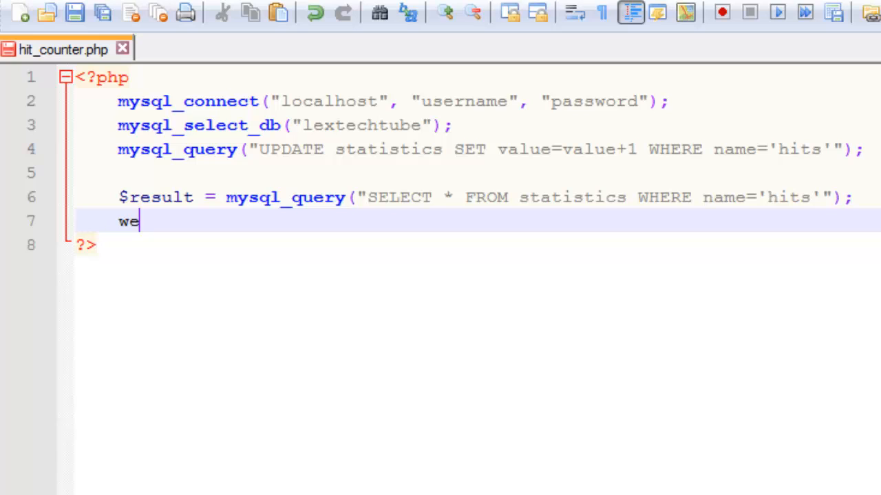
Step: Loop with while($row = mysql_fetch_array($result)) echoing "Hits: ".$row['value'];
type("ile($row")
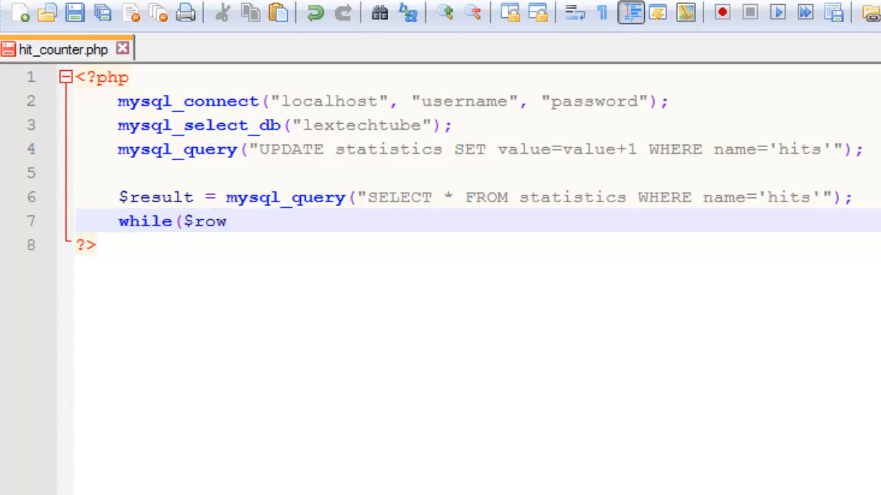
type("= mysql_")
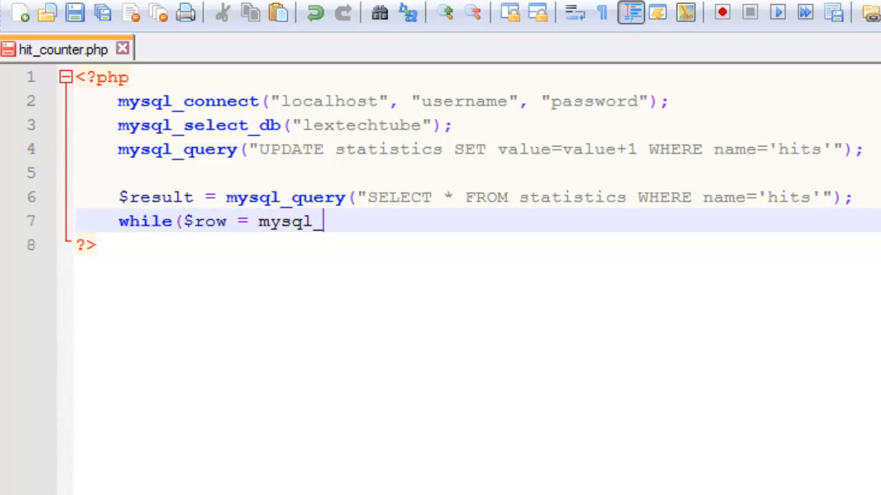
type("fetch_array")
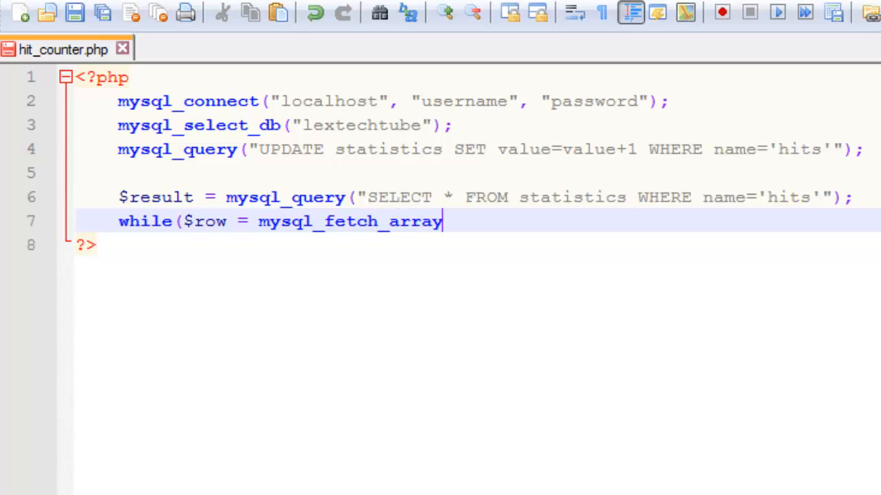
type("($result")
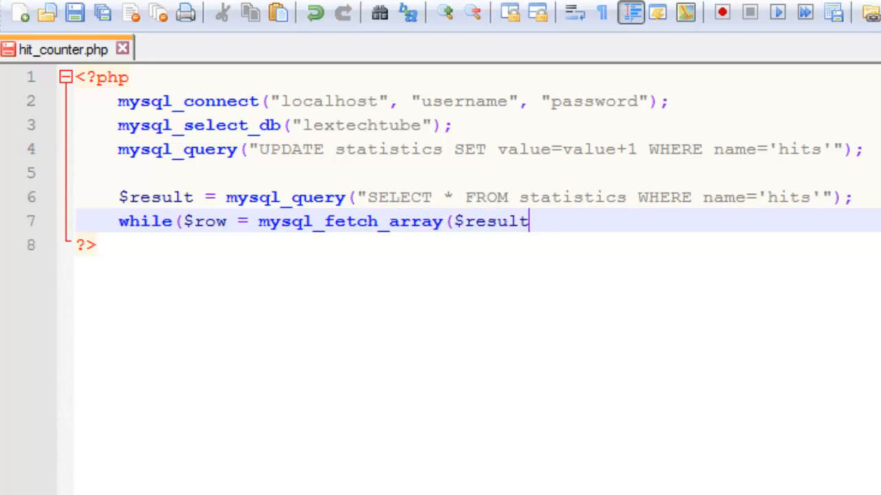
type(")) {")
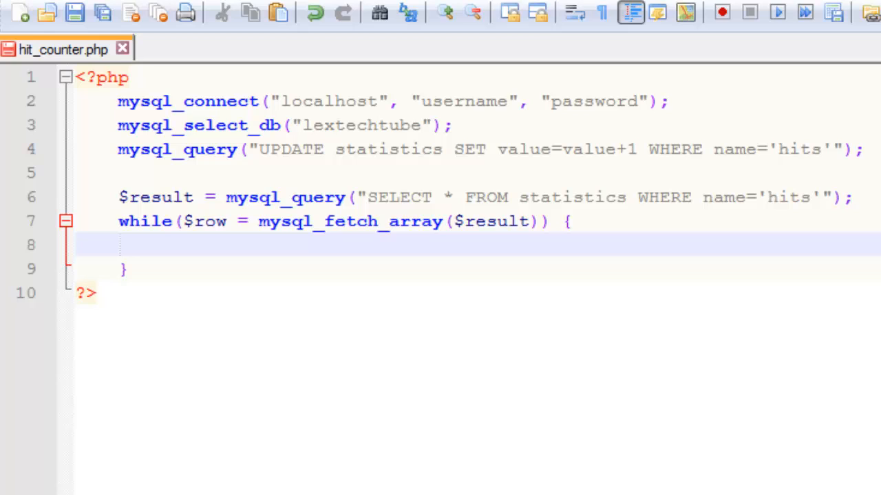
type("echo")
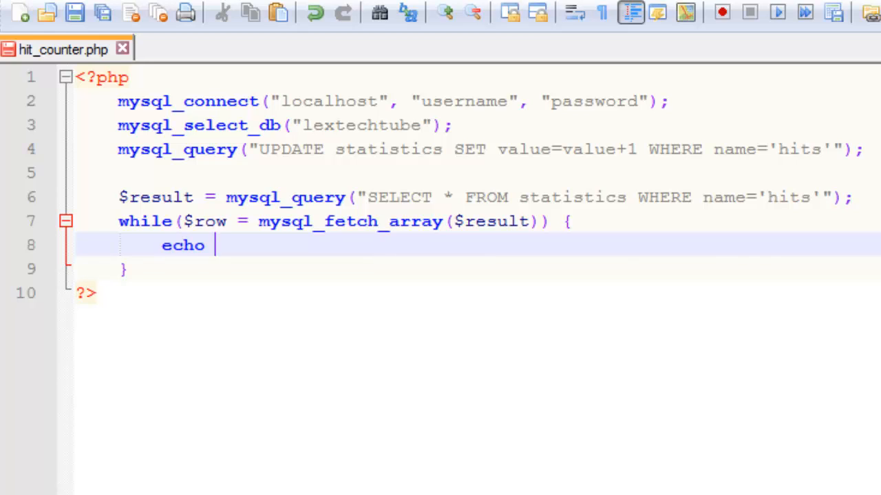
type("\"H")
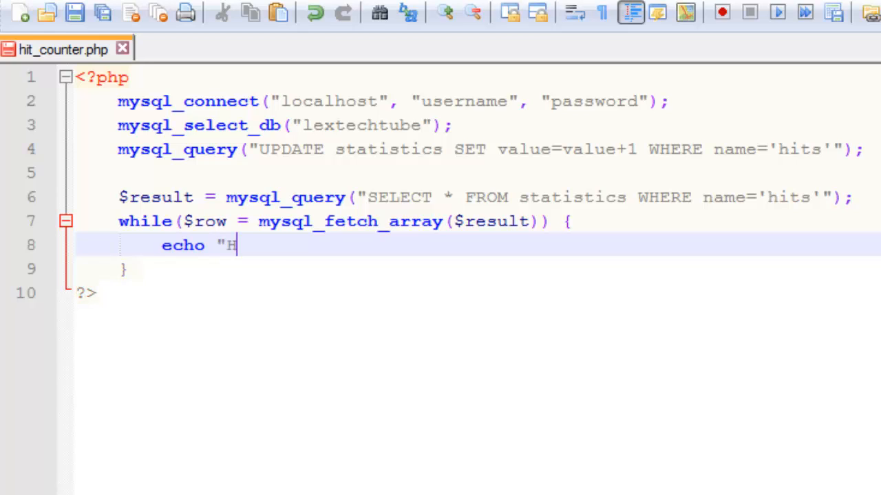
type("its: \".")
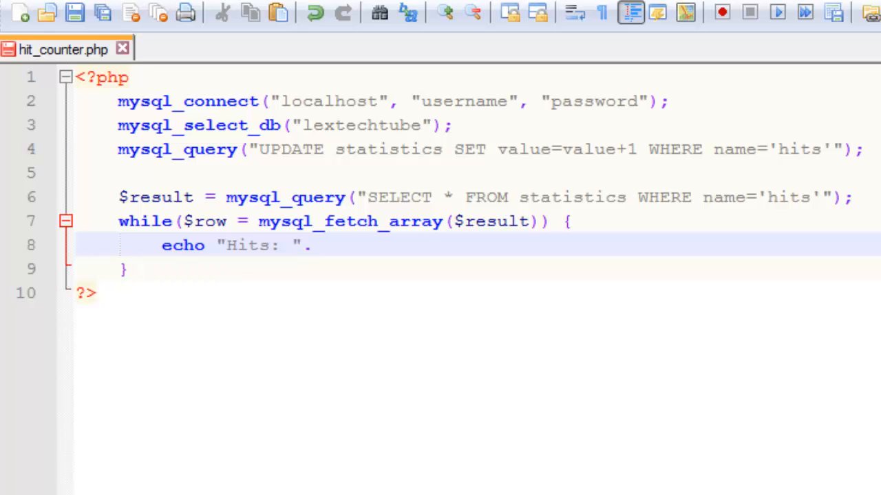
type(".$row")
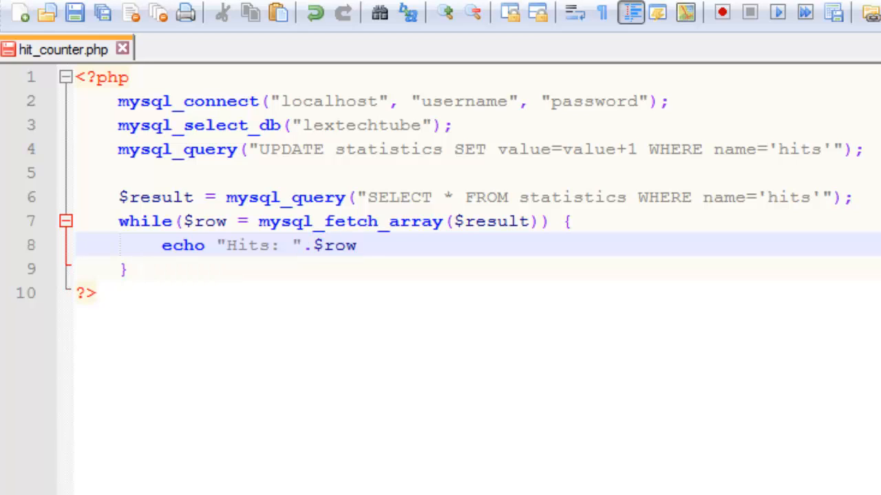
type("['value']")
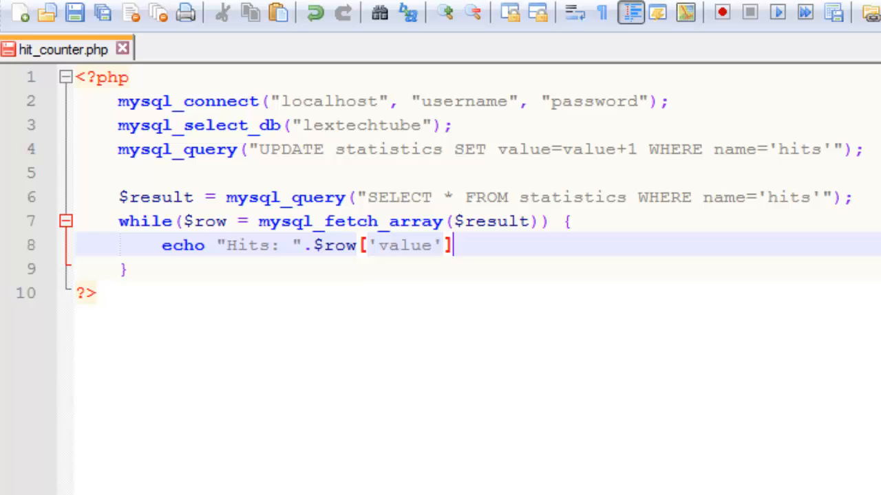
type(";")
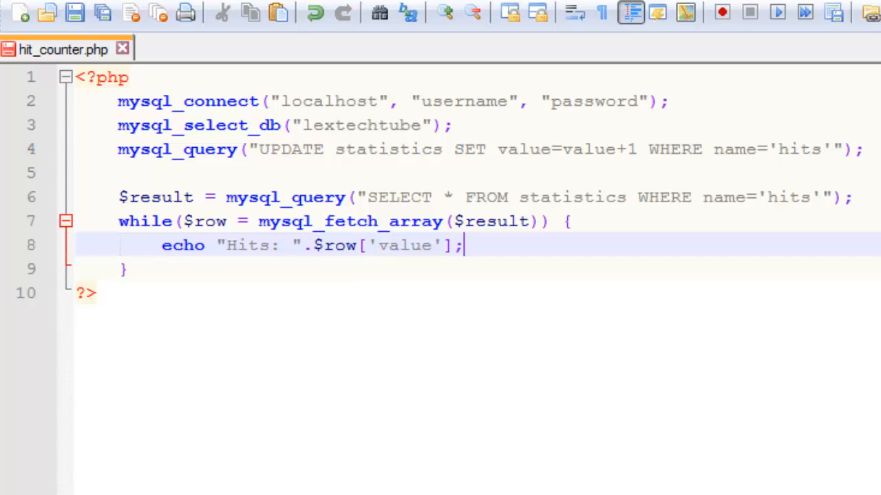